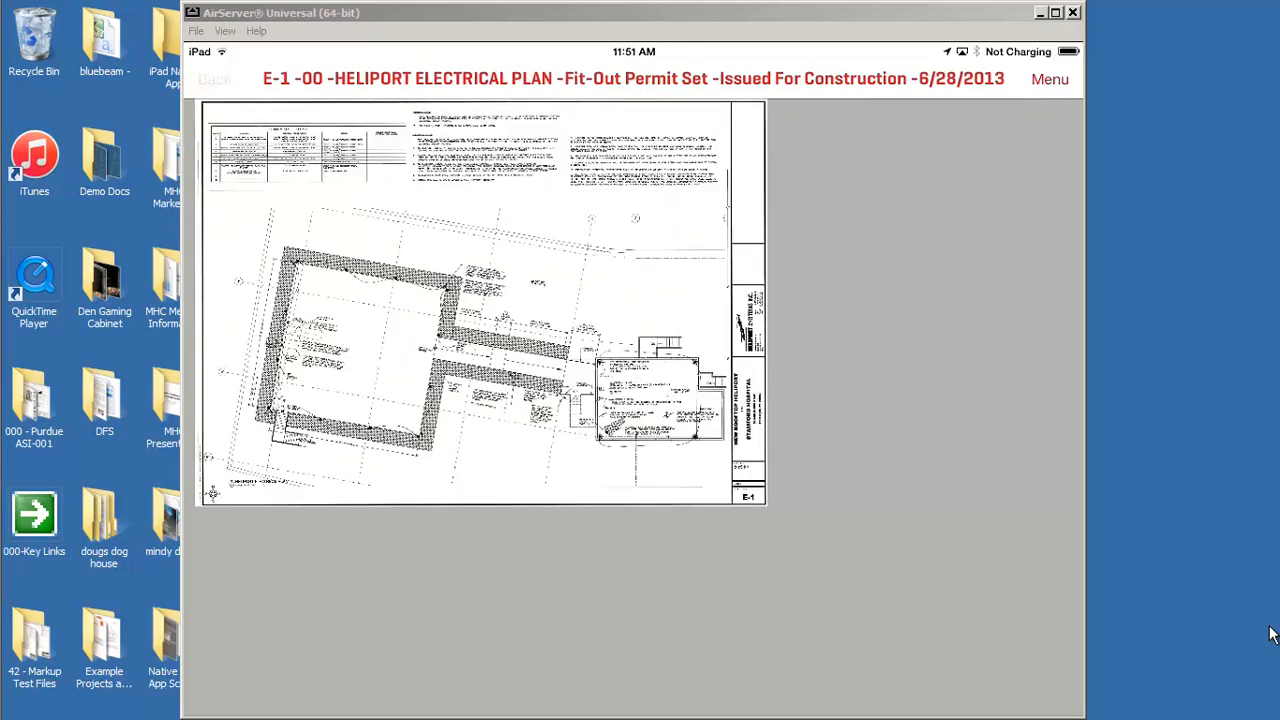
Pinch-zoom the Heliport Electrical Plan E-1 until the floor plan fills the screen.
left_click(214, 79)
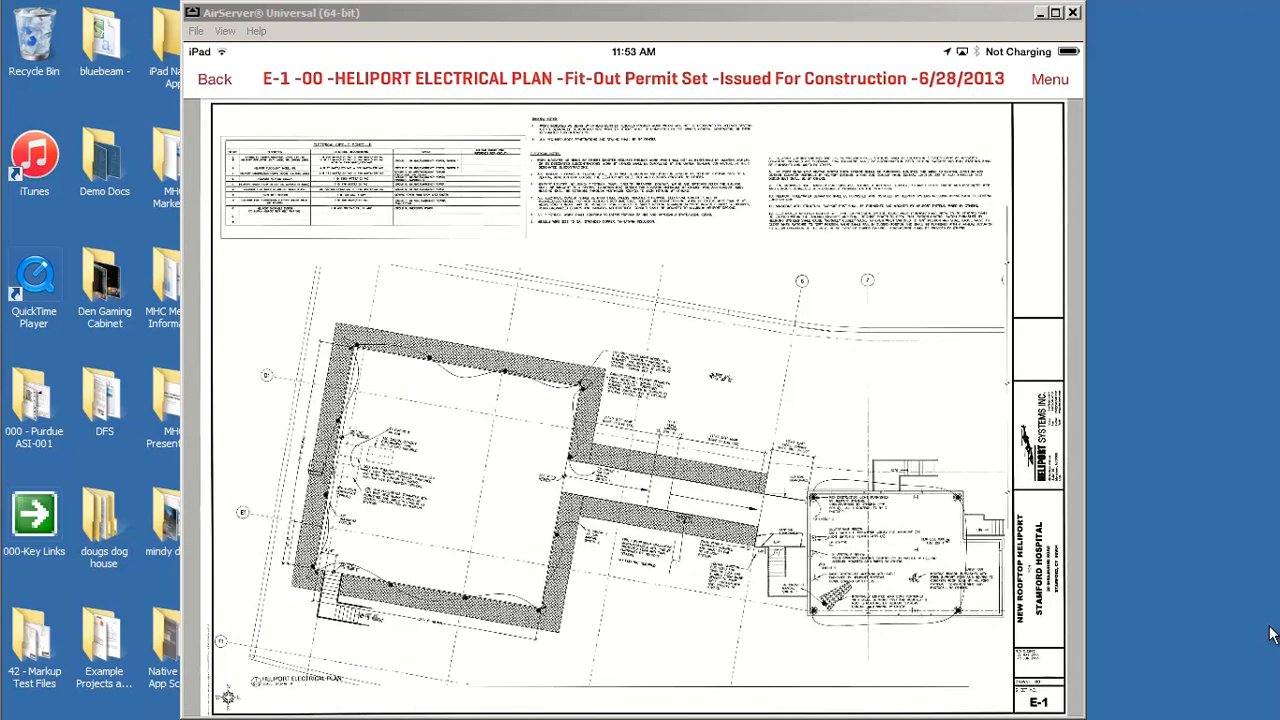
Go back to the Heliport list, reopen sheet E-1, then return to the thumbnails.
left_click(214, 79)
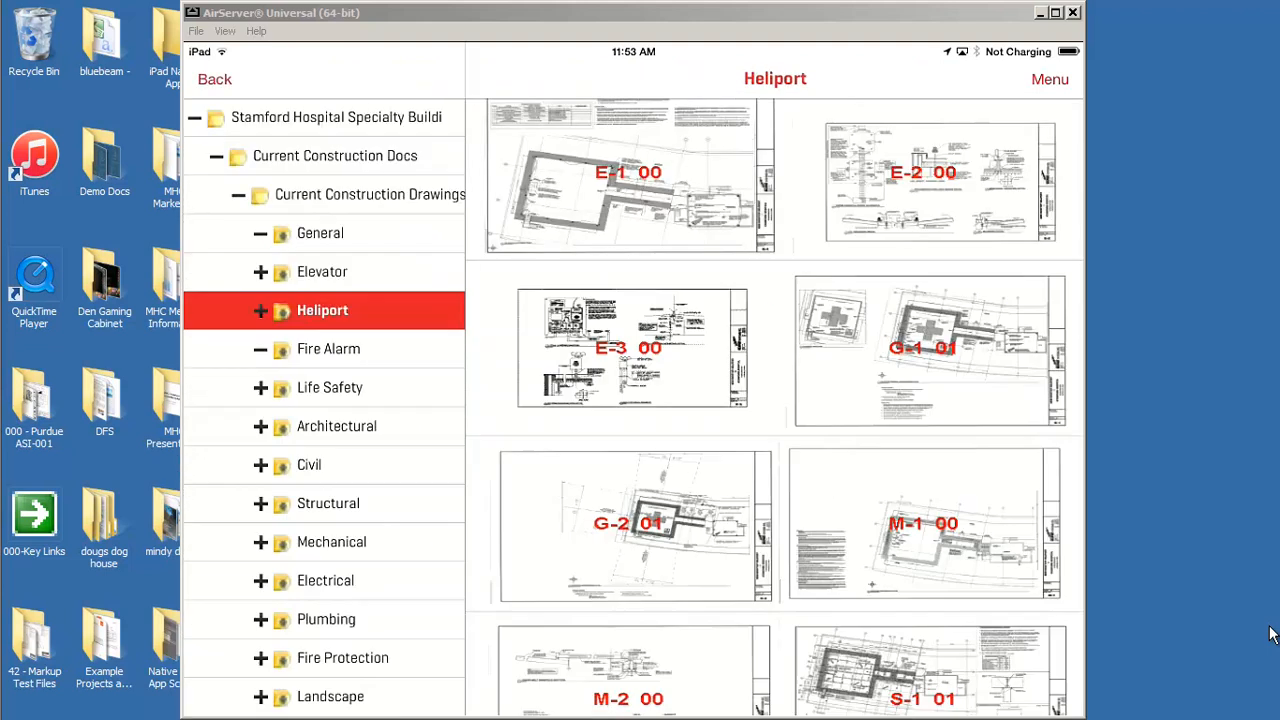
left_click(629, 172)
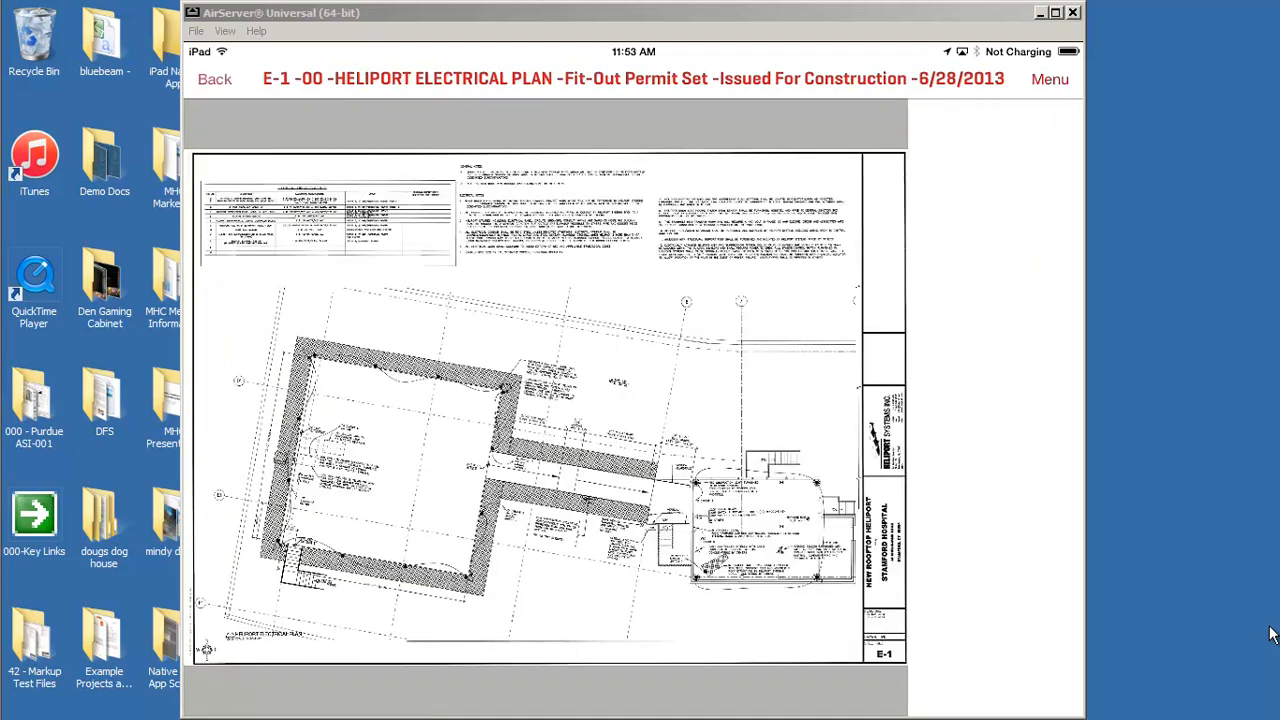
left_click(214, 79)
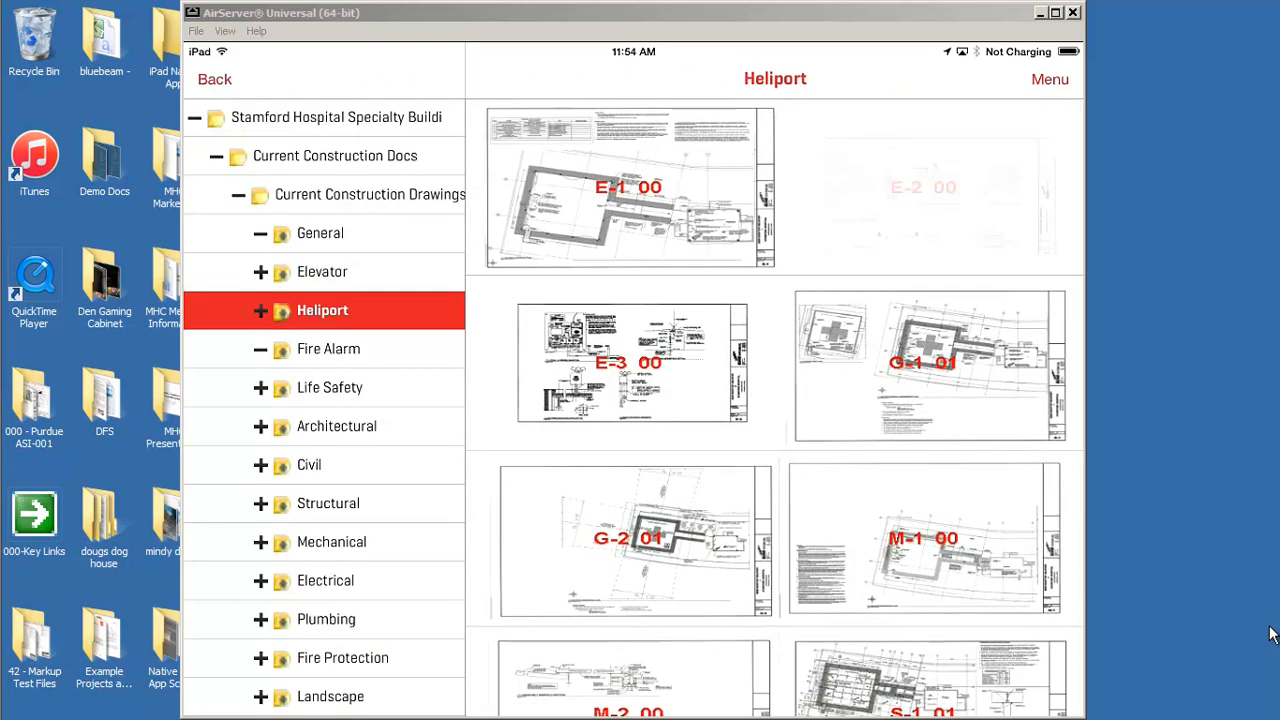
Open and zoom into sheet G-1, then go back and reopen sheet E-1.
left_click(922, 187)
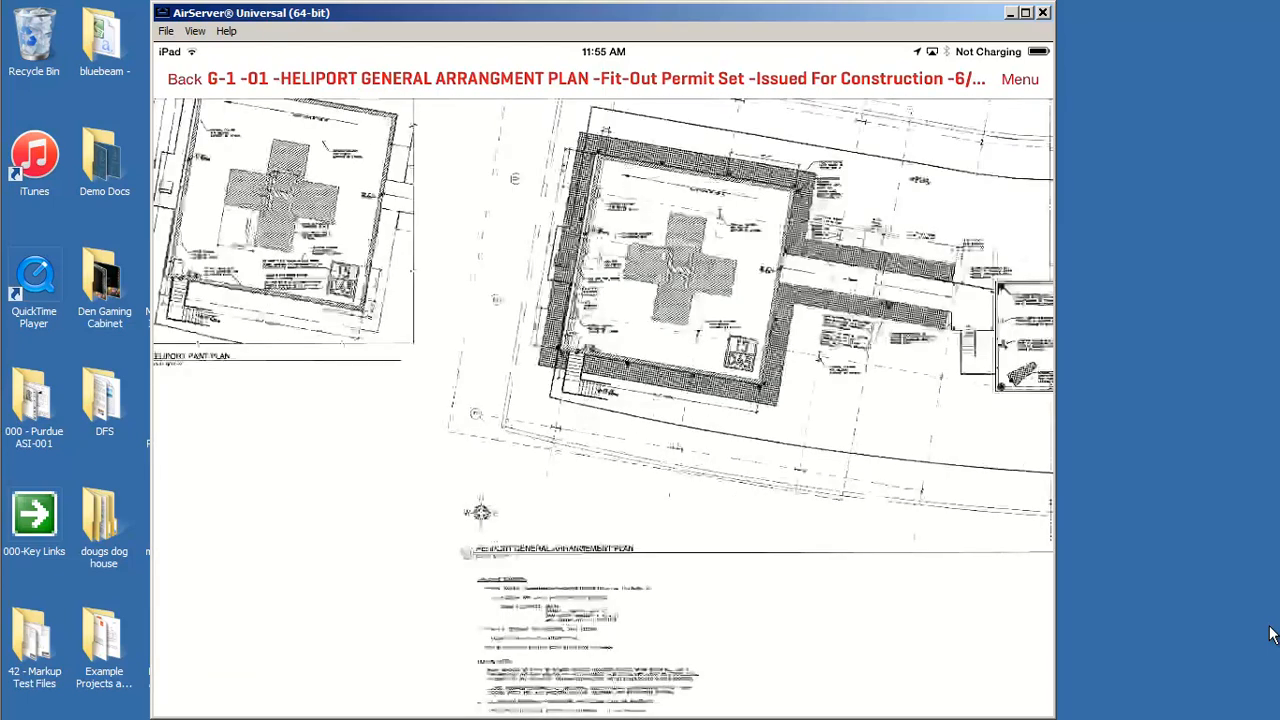
left_click(184, 79)
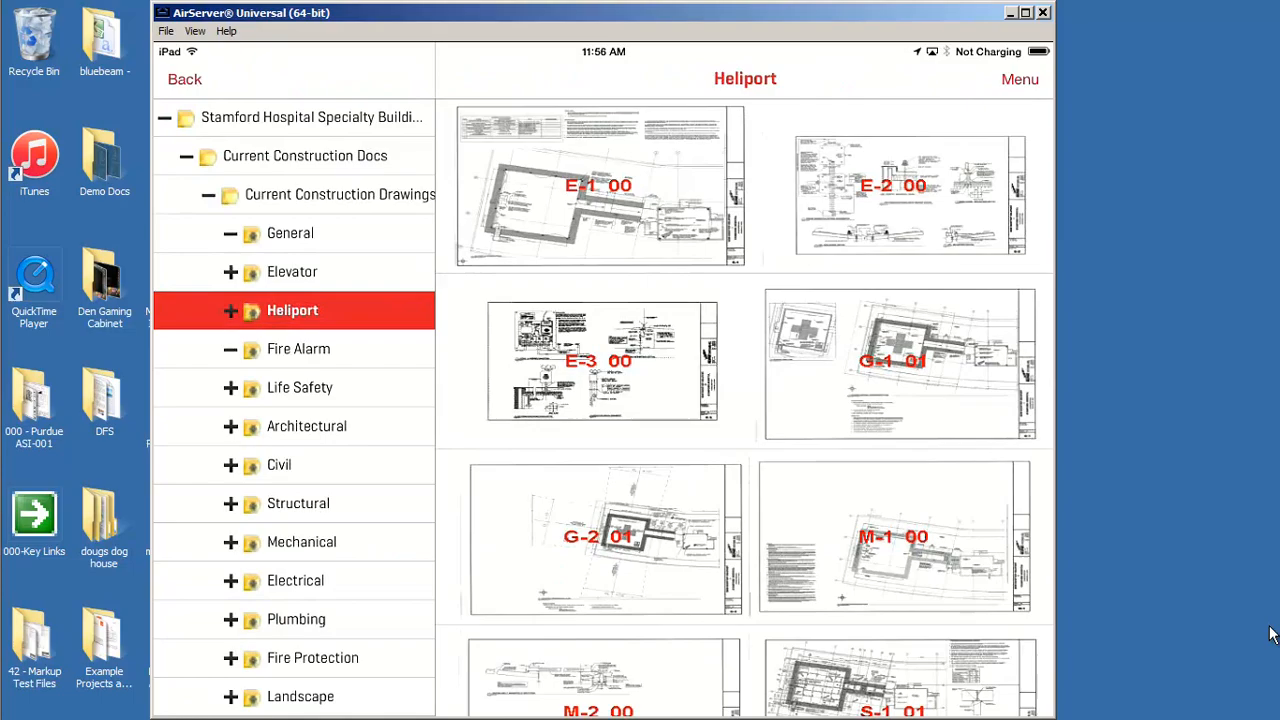
left_click(598, 185)
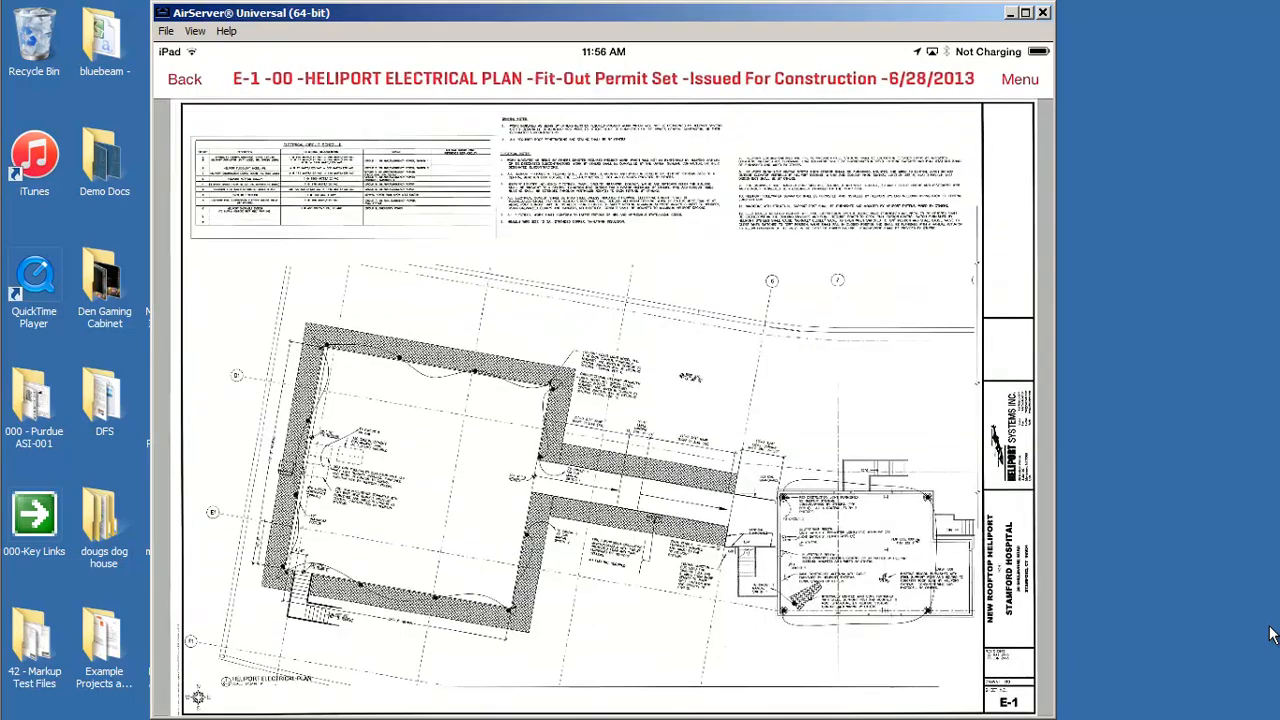